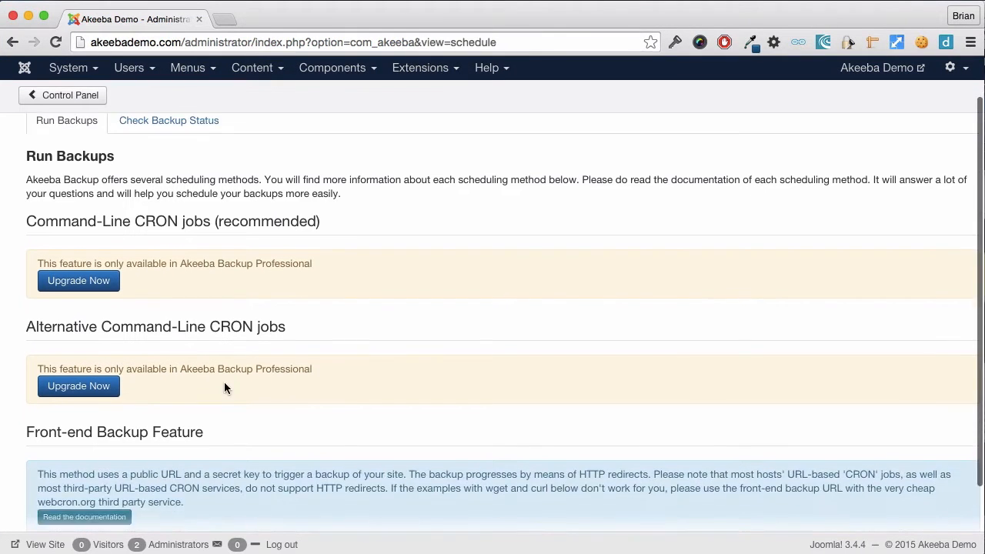
Step: Return from the backup schedule page to the Akeeba Backup control panel
{"action": "scroll", "scroll_direction": "down", "scroll_amount": 3}
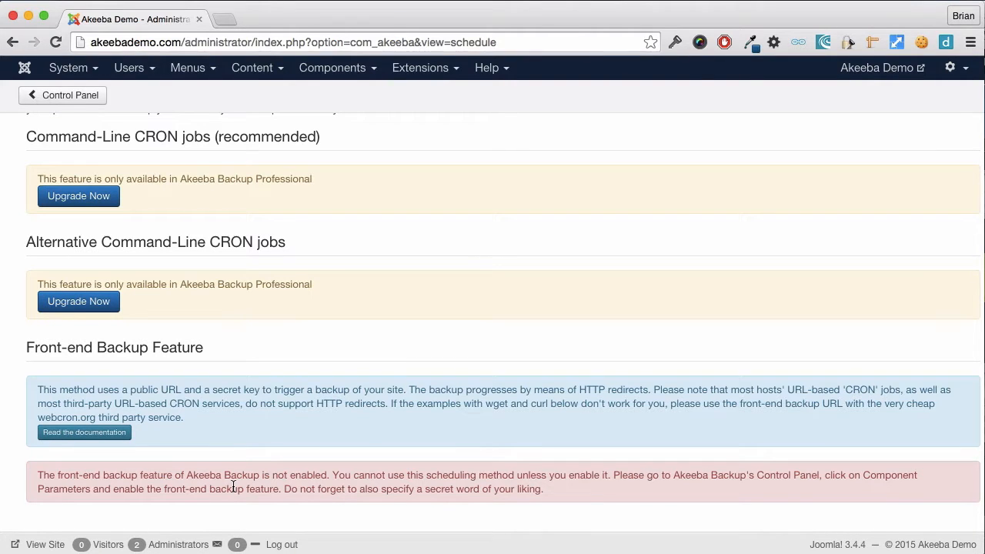
{"action": "left_click", "coordinate": [62, 94]}
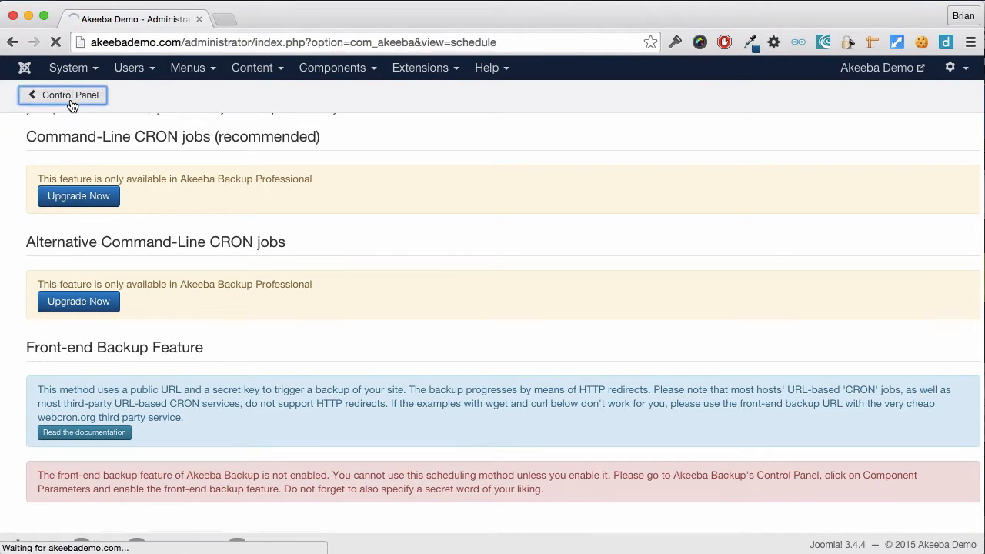
{"action": "left_click", "coordinate": [69, 94]}
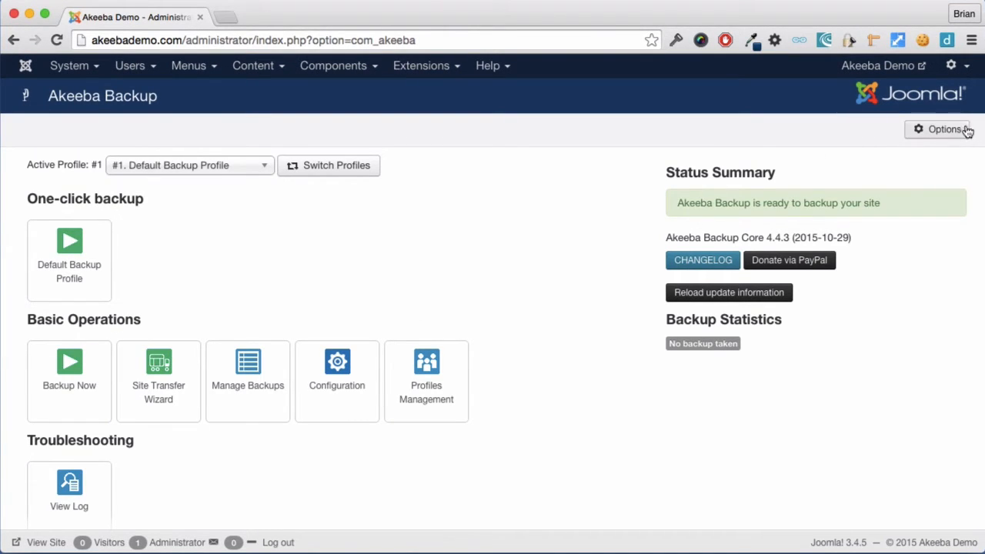
Step: Set 'Enable front-end and remote backup' to Yes in Akeeba Backup's Front-end backup settings
{"action": "left_click", "coordinate": [945, 129]}
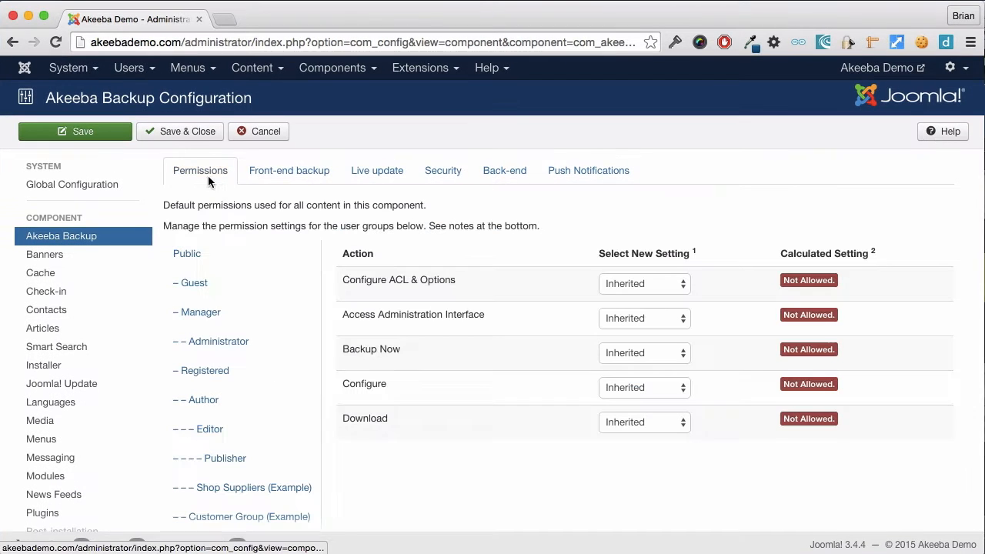
{"action": "left_click", "coordinate": [289, 170]}
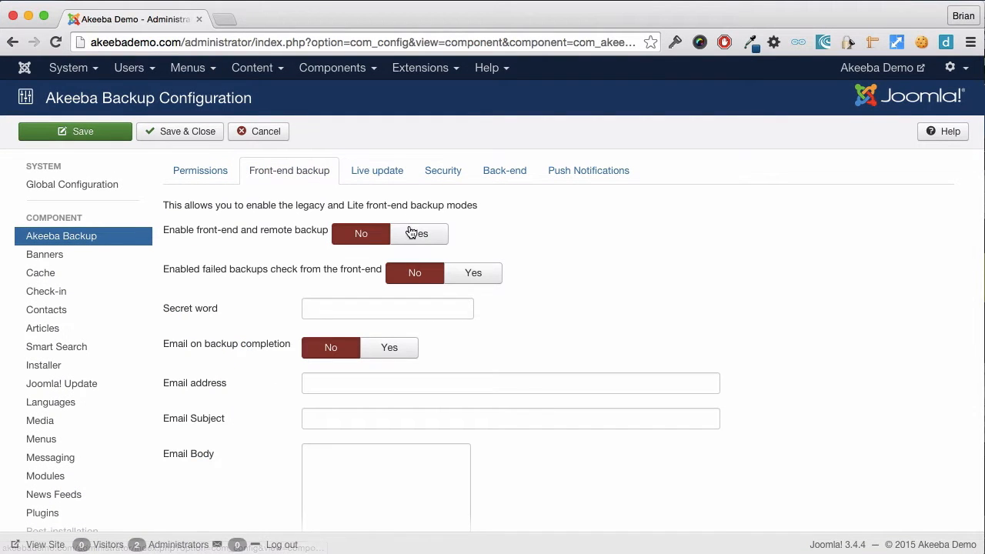
{"action": "left_click", "coordinate": [418, 233]}
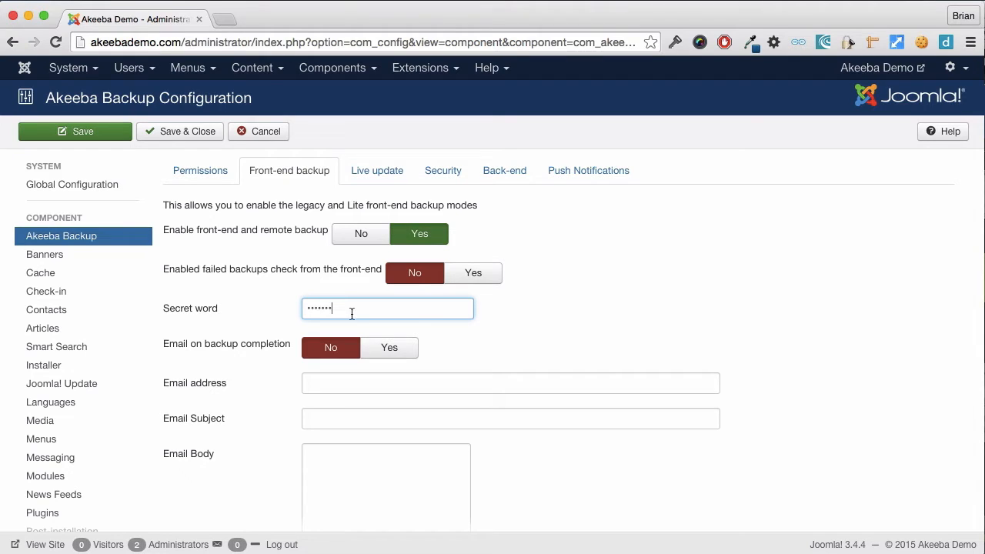
{"action": "mouse_move", "coordinate": [376, 330]}
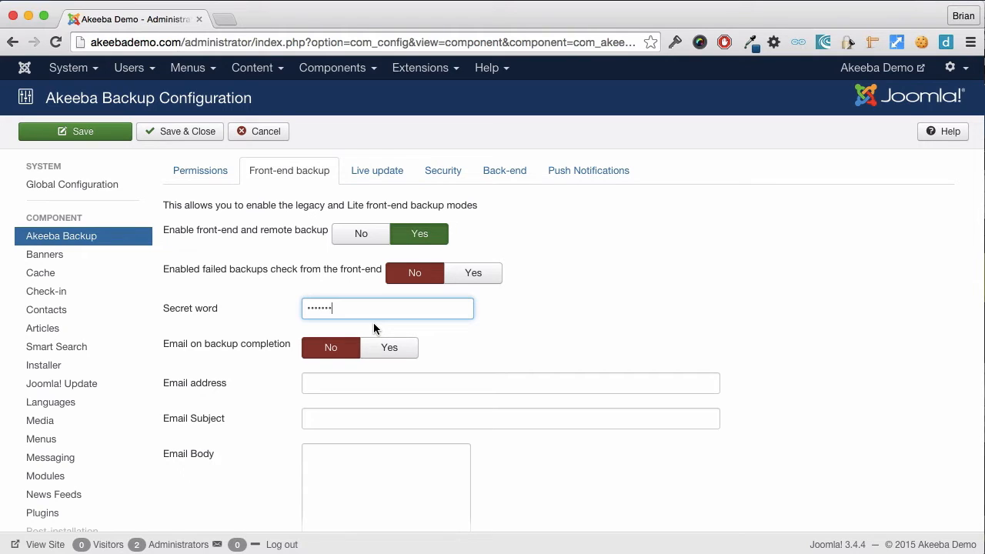
Step: Enable backup-completion email with recipient, subject 'Backup', body 'A backup has been successfully been performed.', and save
{"action": "left_click", "coordinate": [389, 346]}
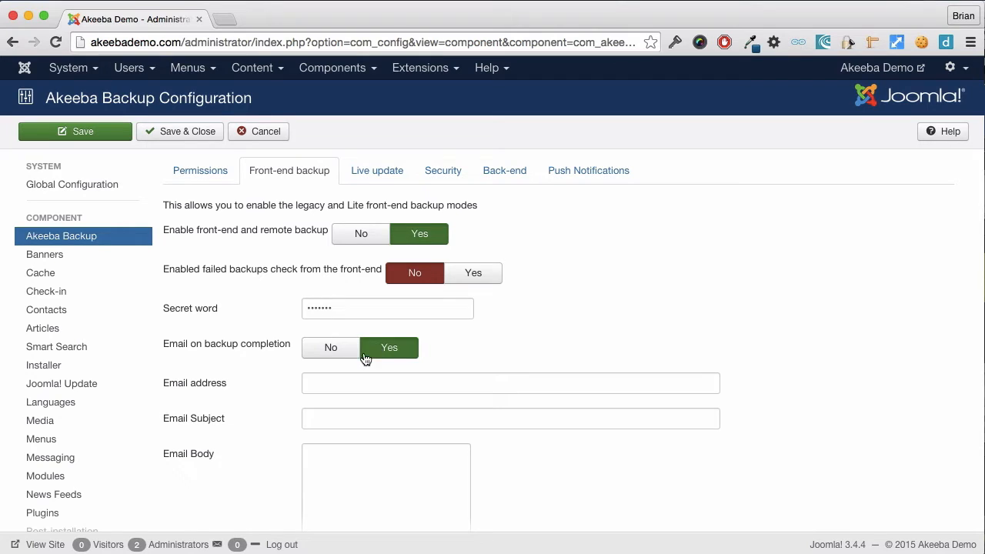
{"action": "type", "text": "bri"}
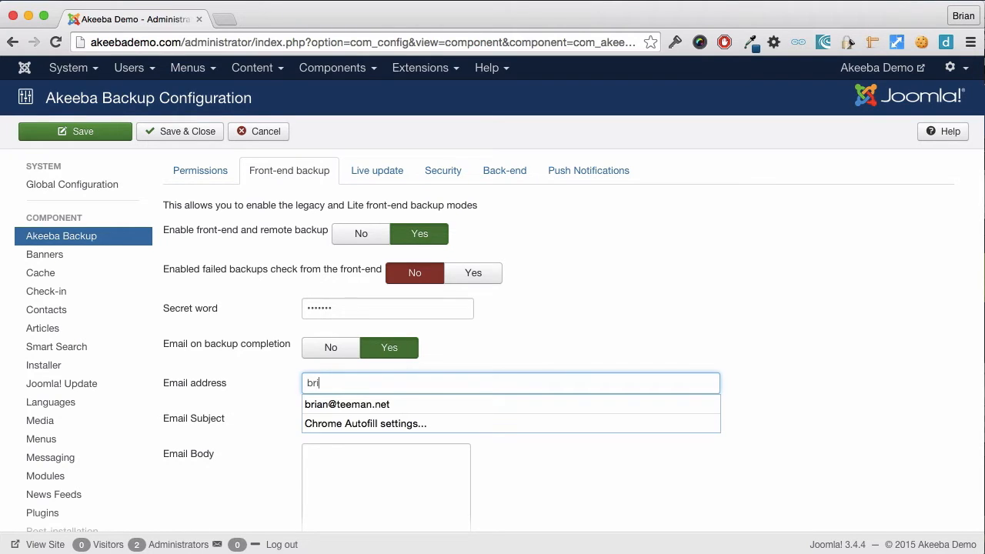
{"action": "left_click", "coordinate": [347, 404]}
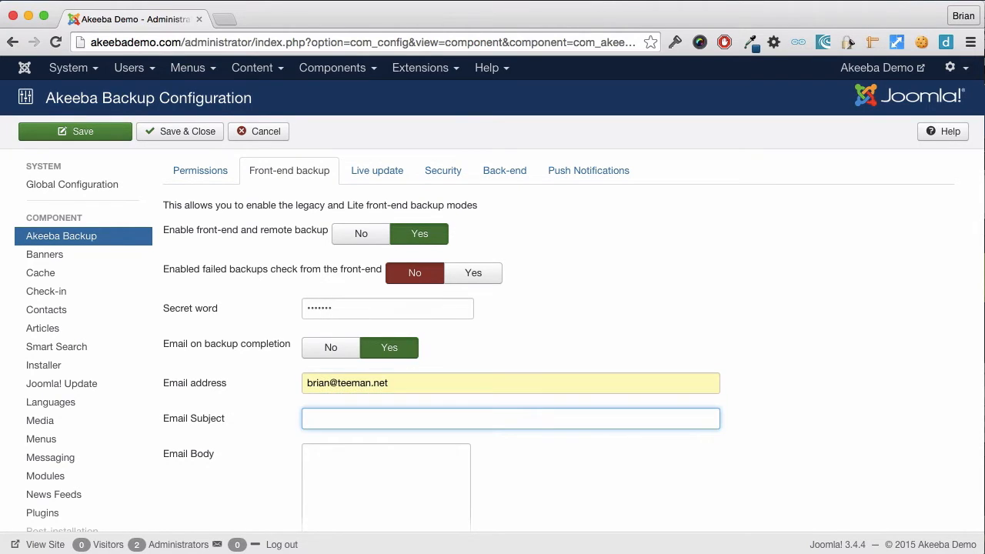
{"action": "type", "text": "Backup"}
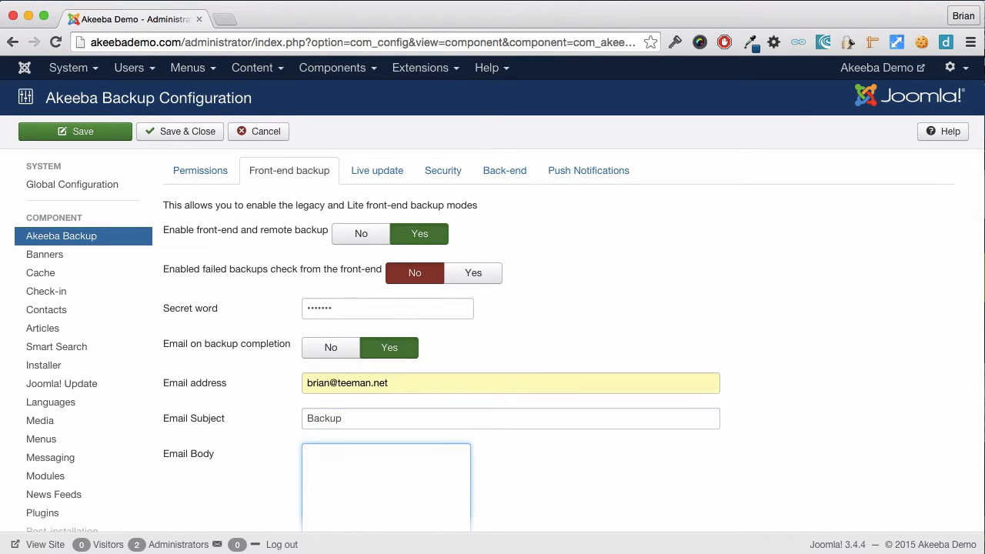
{"action": "type", "text": "A backup has been successfully been performed."}
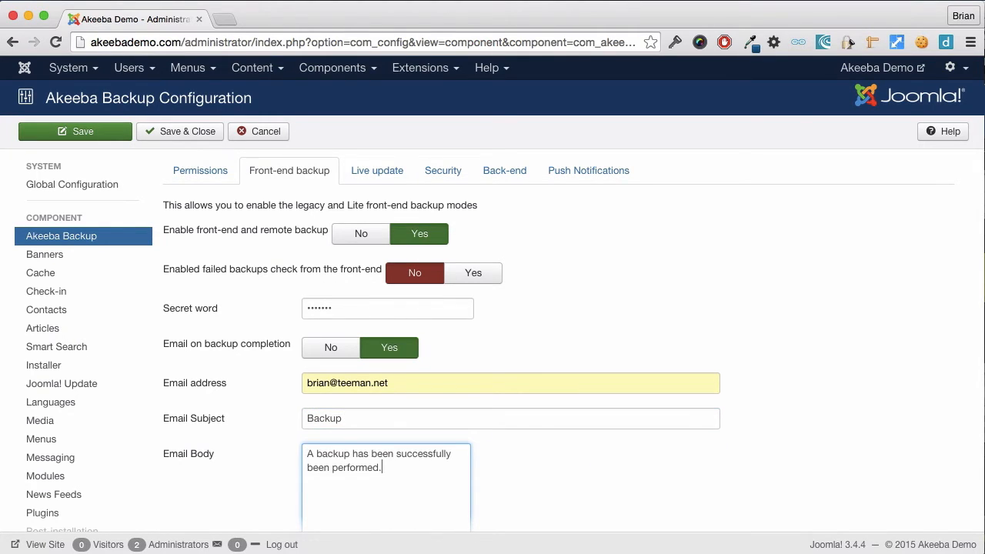
{"action": "mouse_move", "coordinate": [331, 272]}
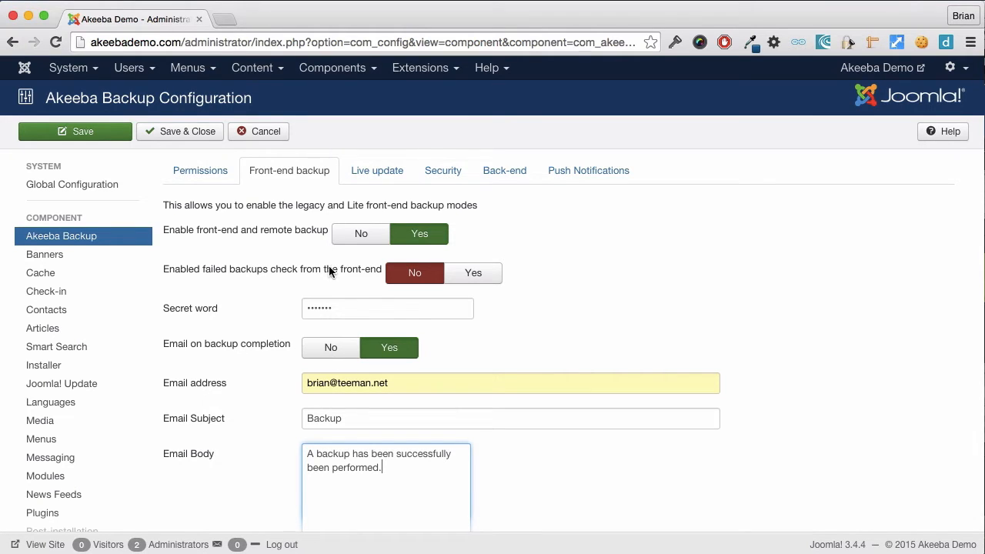
{"action": "left_click", "coordinate": [179, 131]}
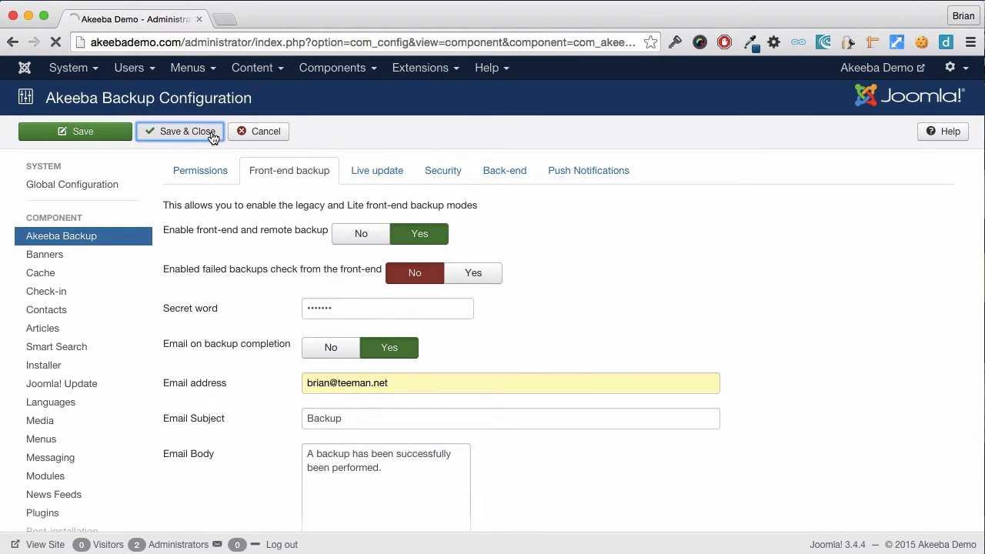
Step: Open Scheduling Information under Advanced Operations to see the WebCron.org front-end backup instructions
{"action": "left_click", "coordinate": [180, 131]}
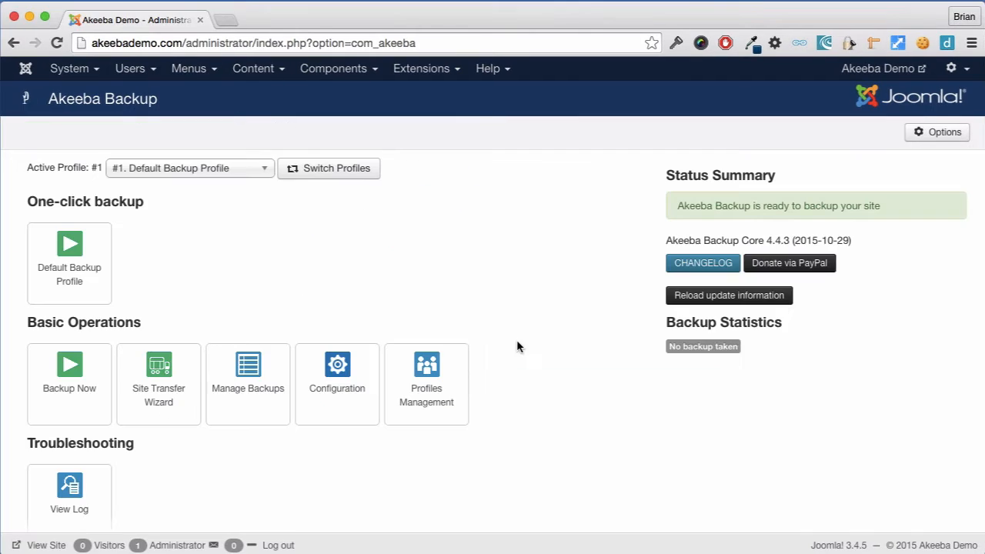
{"action": "scroll", "scroll_direction": "down", "scroll_amount": 3}
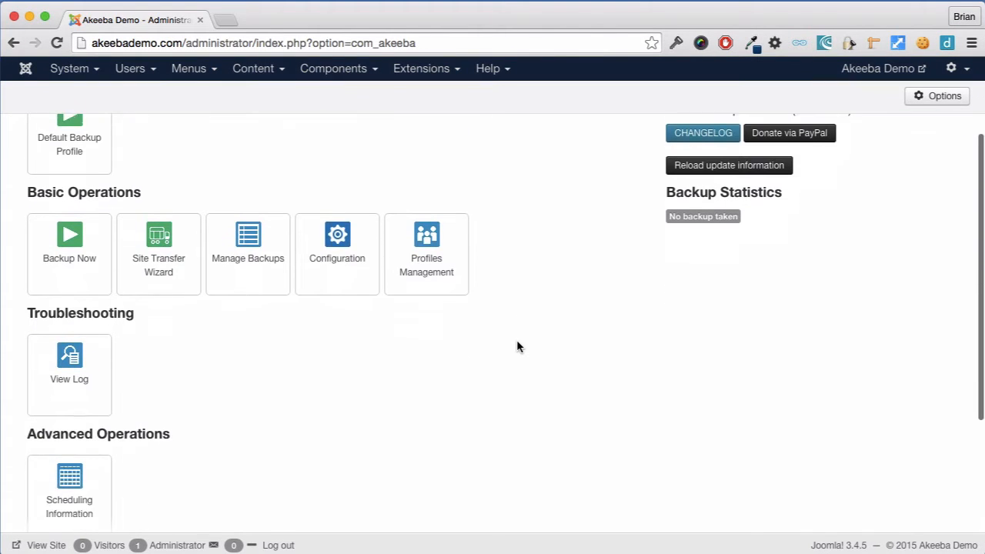
{"action": "scroll", "scroll_direction": "down", "scroll_amount": 3}
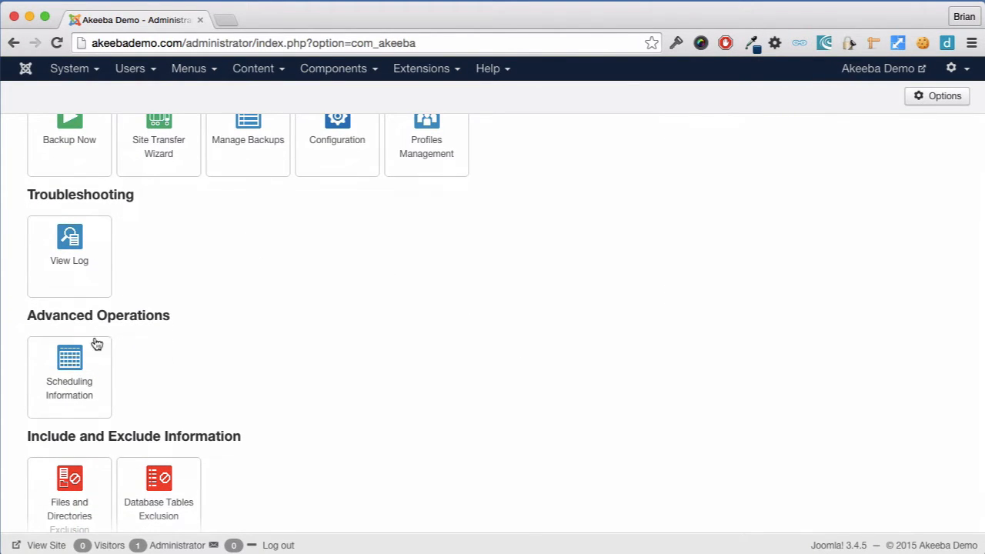
{"action": "left_click", "coordinate": [70, 358]}
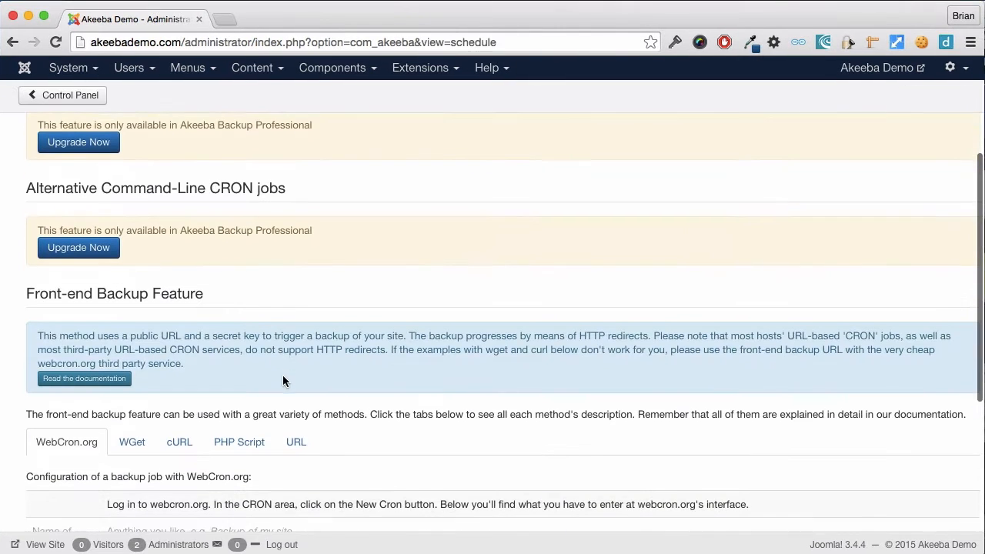
{"action": "scroll", "scroll_direction": "down", "scroll_amount": 3}
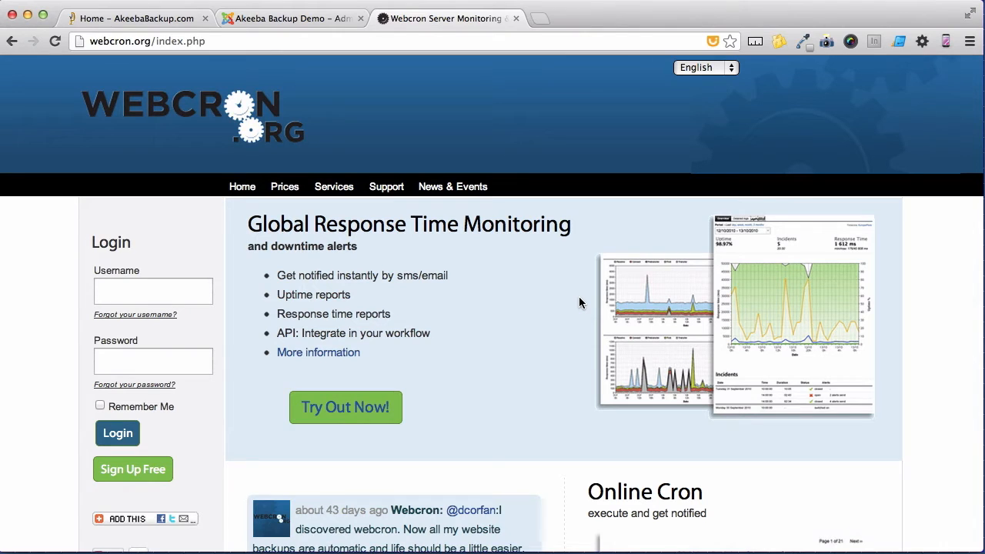
Step: Show the Webcron.org Prices page with the cron launch cost table
{"action": "scroll", "scroll_direction": "down", "scroll_amount": 3}
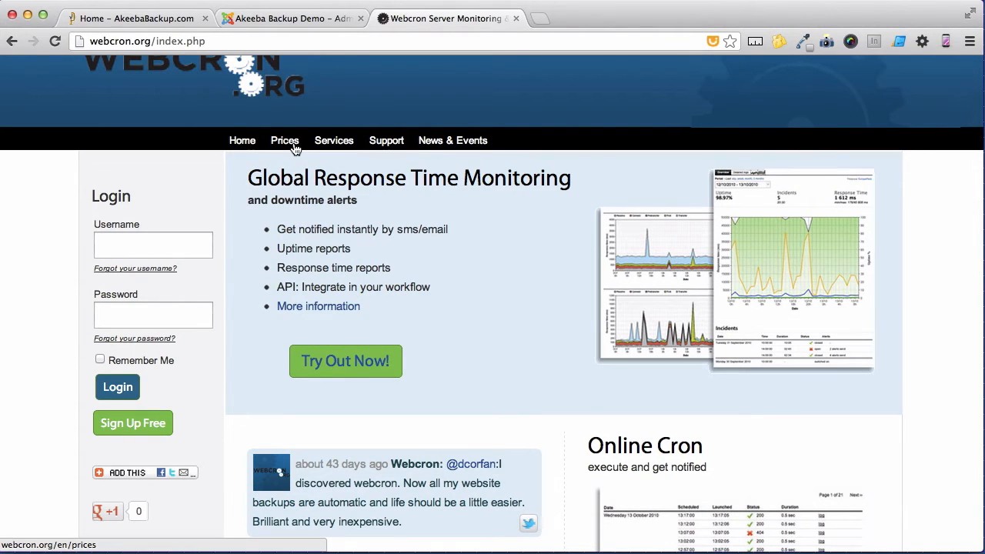
{"action": "left_click", "coordinate": [284, 140]}
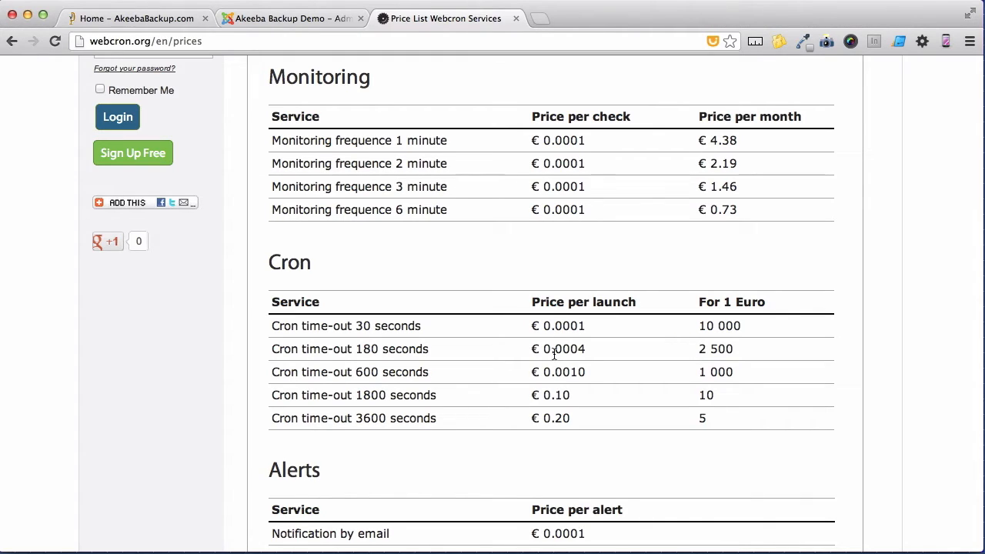
{"action": "mouse_move", "coordinate": [619, 358]}
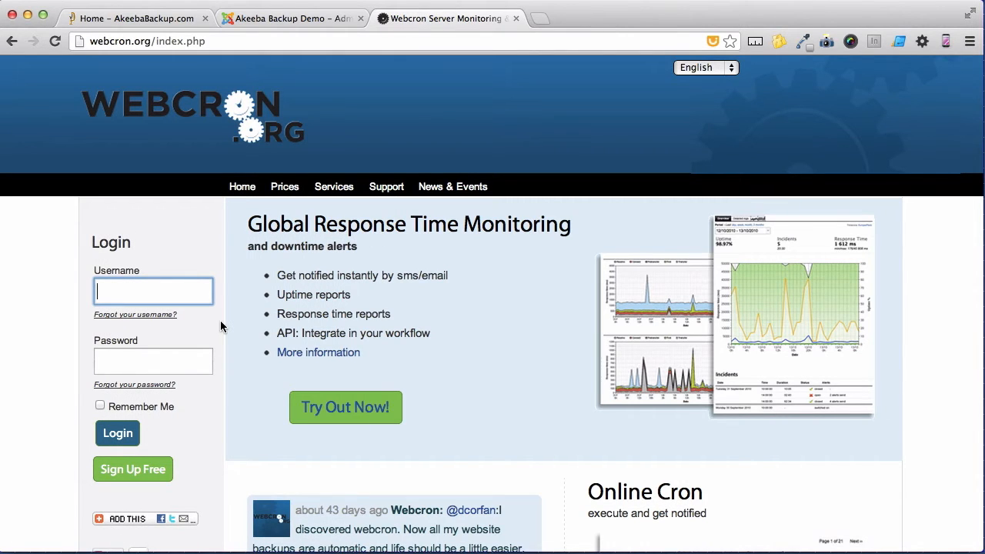
Step: Log in to the Webcron.org account with username and password to reach the dashboard
{"action": "type", "text": "akeebademo"}
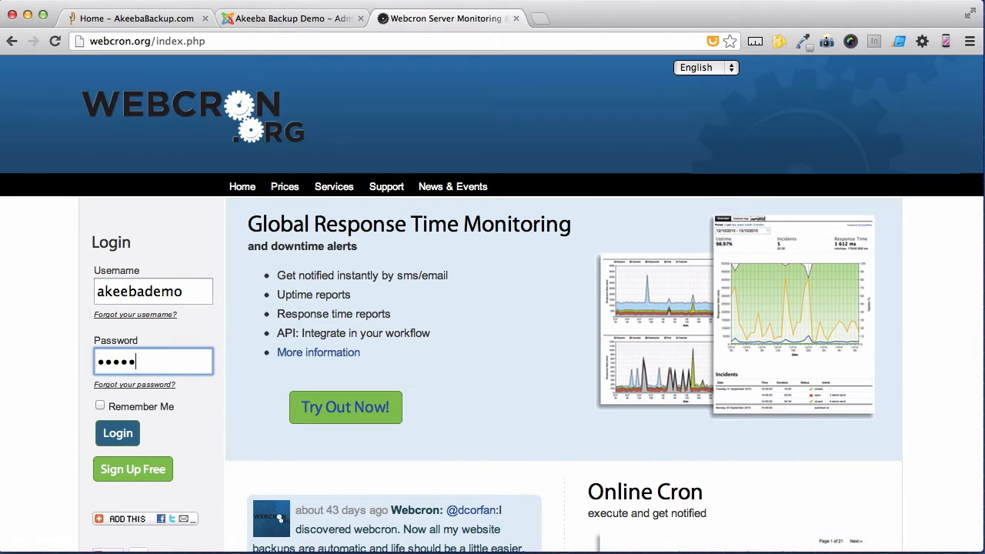
{"action": "left_click", "coordinate": [117, 432]}
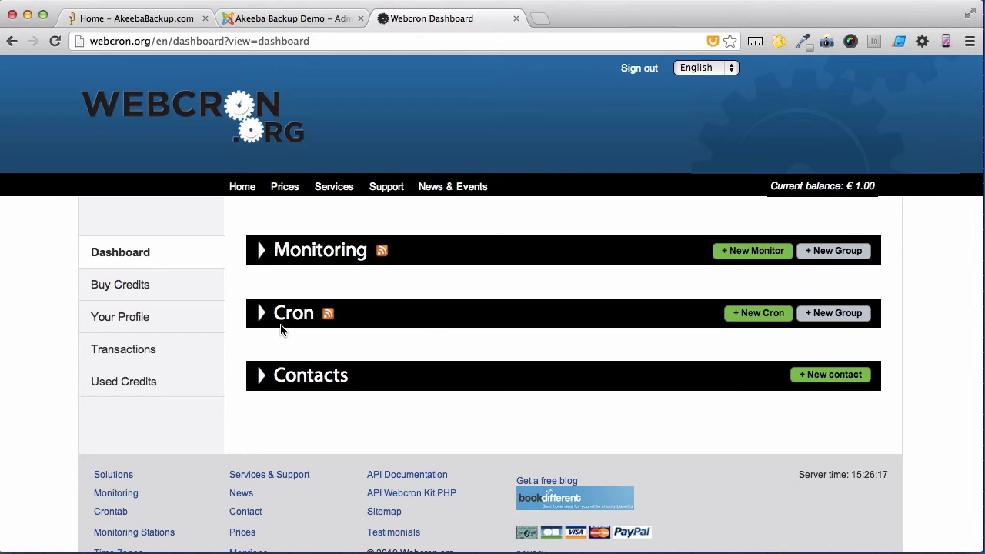
Step: Create a new cron job named 'Backup of web site'
{"action": "left_click", "coordinate": [757, 312]}
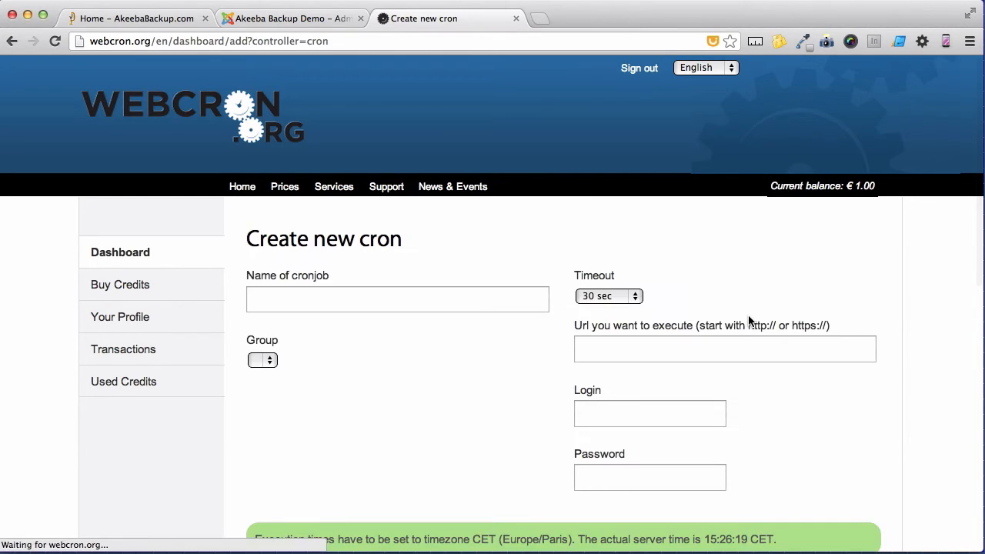
{"action": "left_click", "coordinate": [397, 300]}
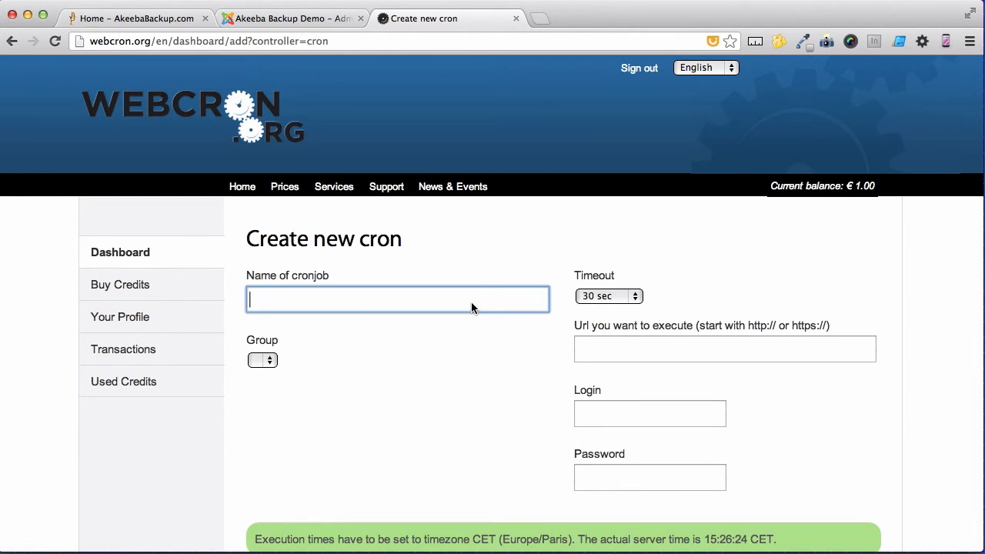
{"action": "type", "text": "B"}
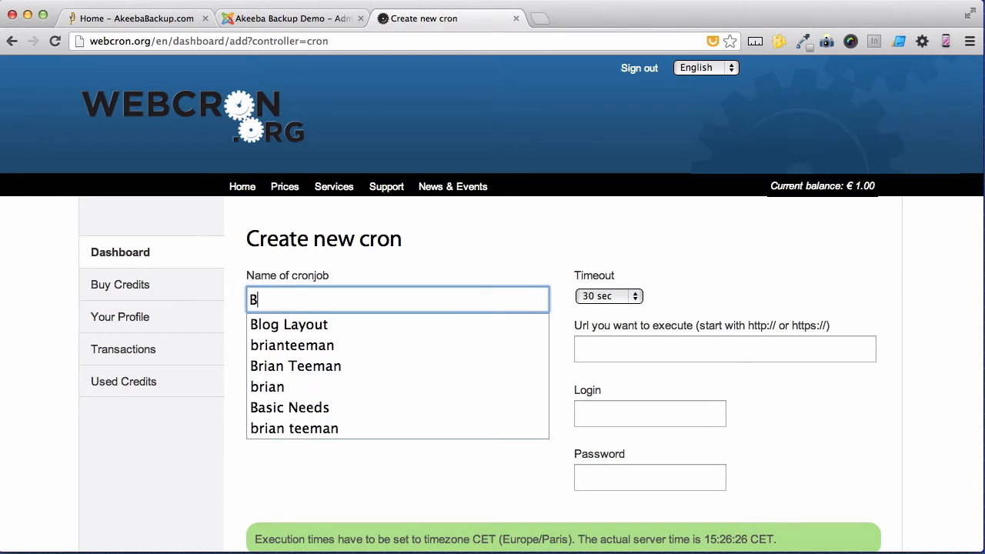
{"action": "type", "text": "ackup of"}
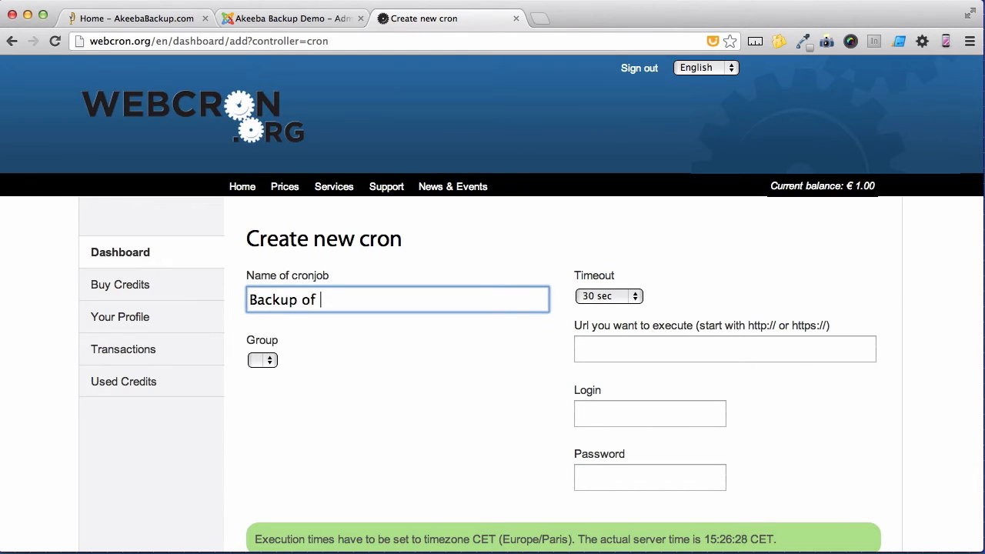
{"action": "type", "text": "web site"}
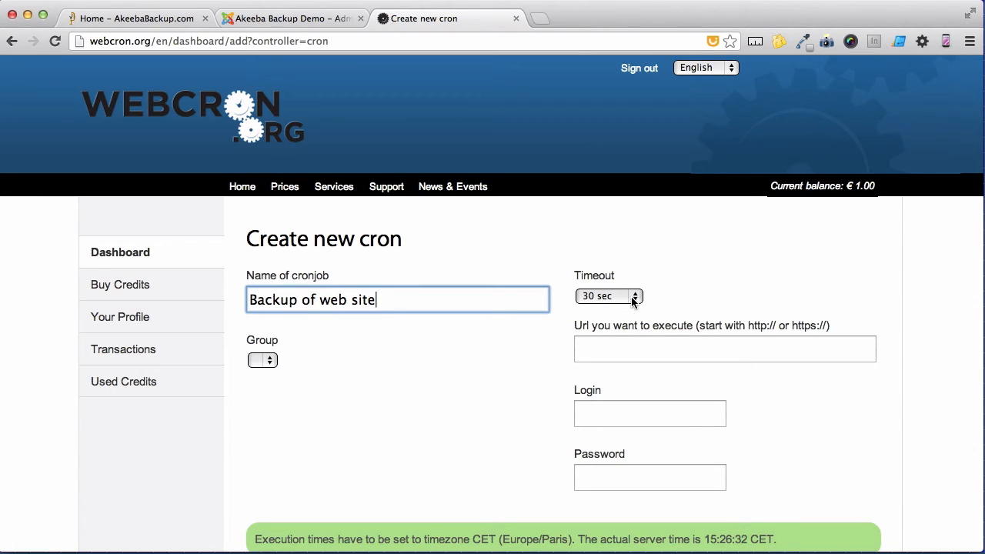
Step: Set the cron timeout to 180 sec and paste the Akeeba backup URL into the address field
{"action": "left_click", "coordinate": [608, 296]}
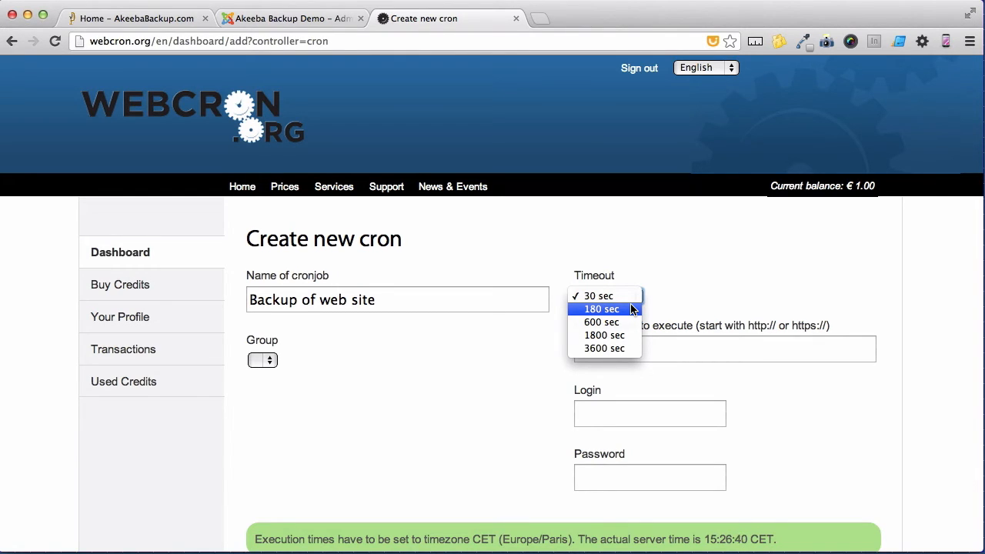
{"action": "left_click", "coordinate": [600, 308]}
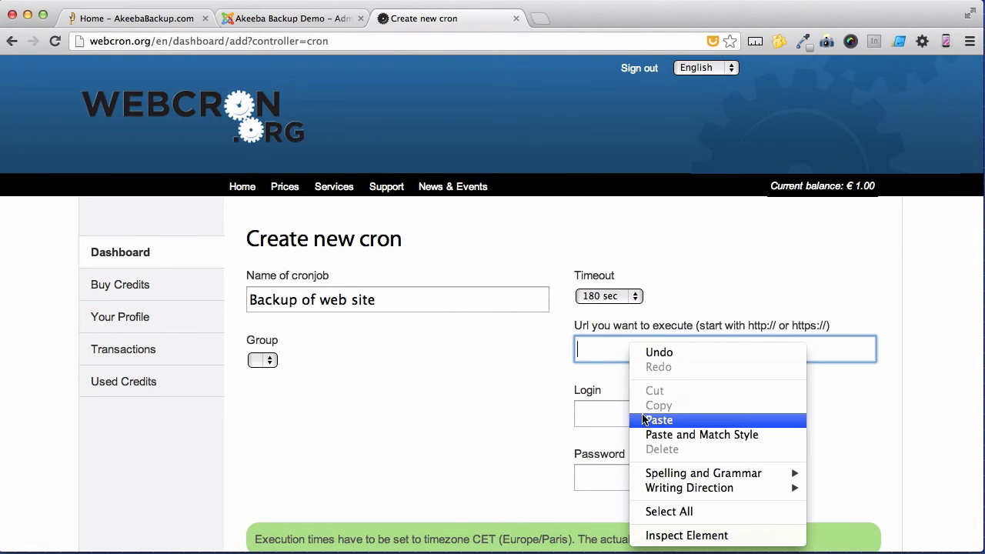
{"action": "left_click", "coordinate": [659, 419]}
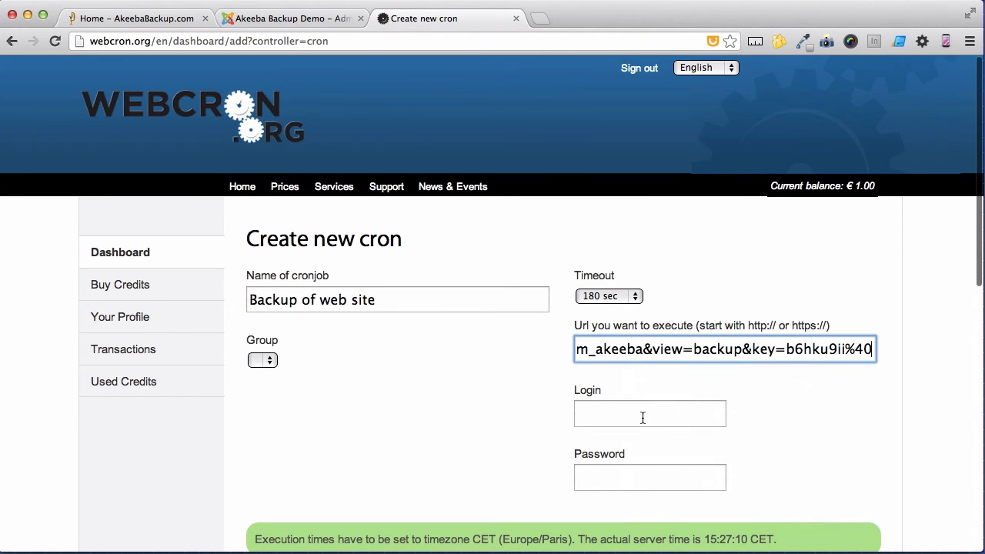
Step: Schedule the job for every month, every day, Monday–Sunday, hour 1, minute 10
{"action": "scroll", "scroll_direction": "down", "scroll_amount": 3}
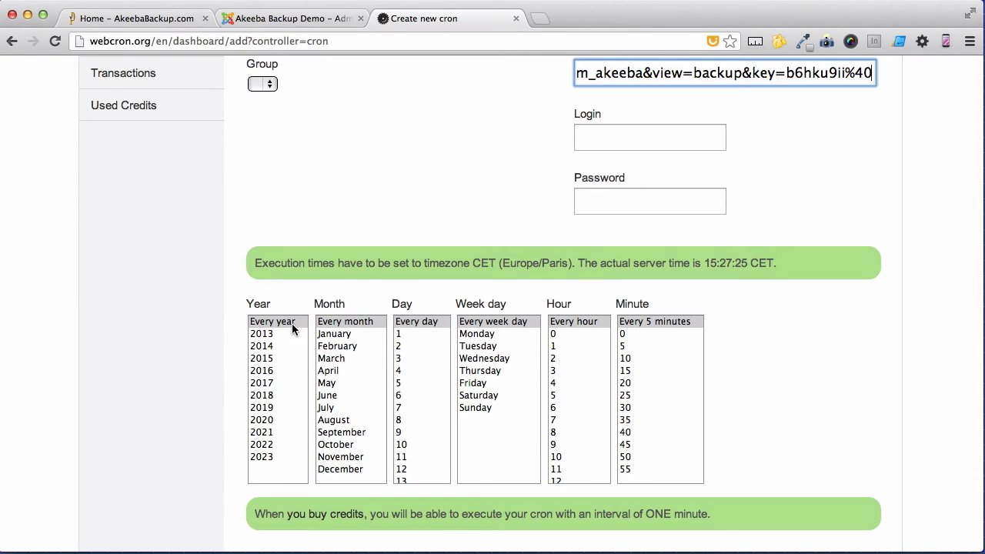
{"action": "left_click", "coordinate": [345, 321]}
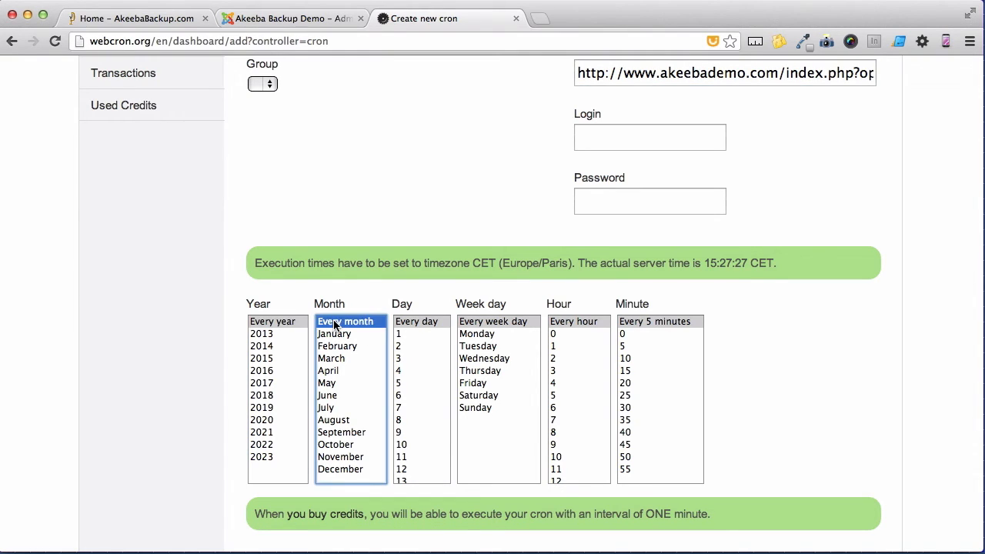
{"action": "left_click", "coordinate": [416, 321]}
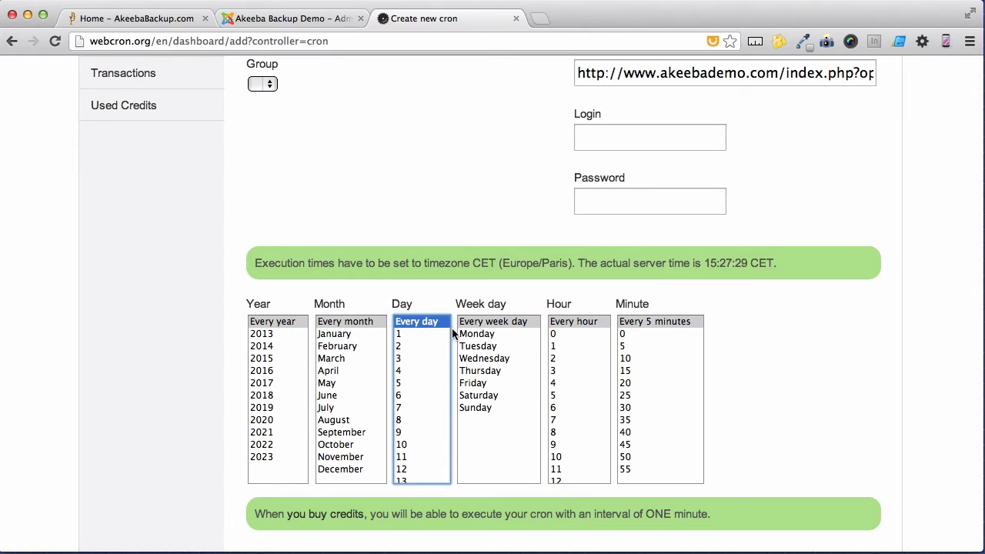
{"action": "left_click", "coordinate": [476, 333]}
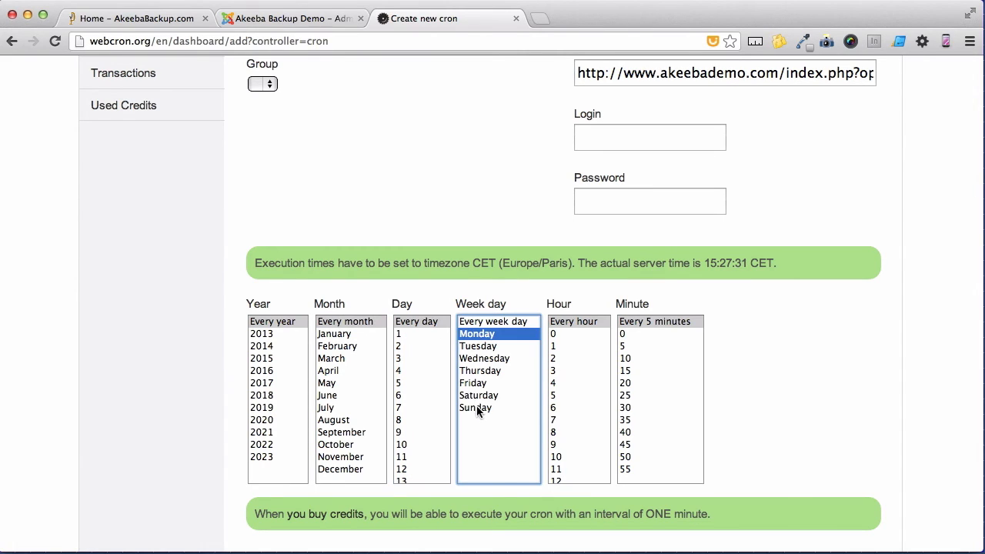
{"action": "left_click_drag", "start_coordinate": [477, 333], "coordinate": [475, 407]}
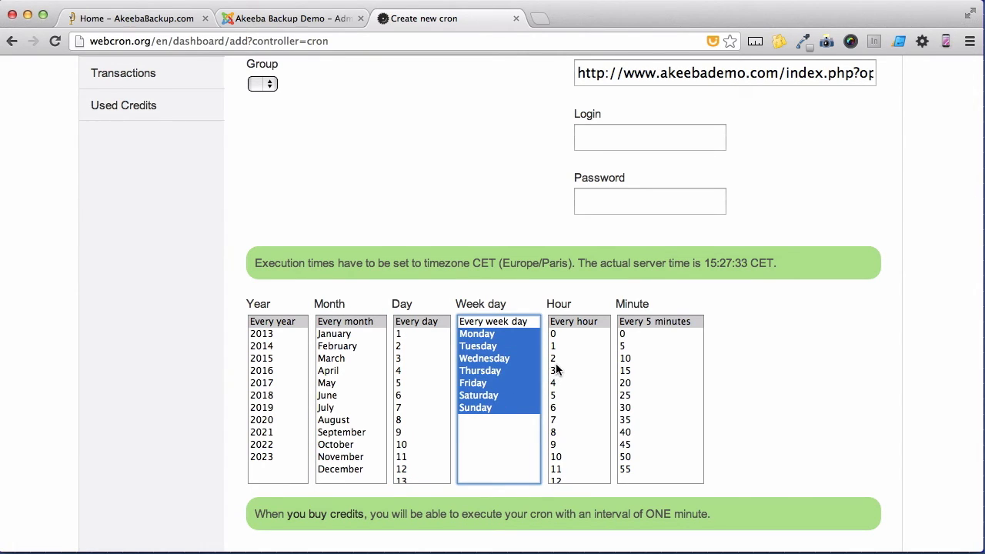
{"action": "mouse_move", "coordinate": [560, 353]}
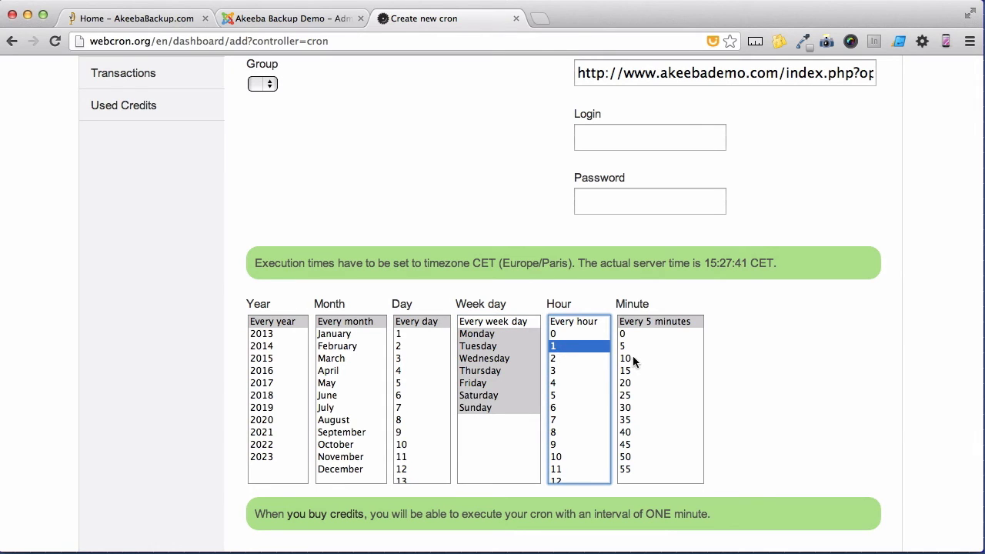
{"action": "left_click", "coordinate": [625, 358]}
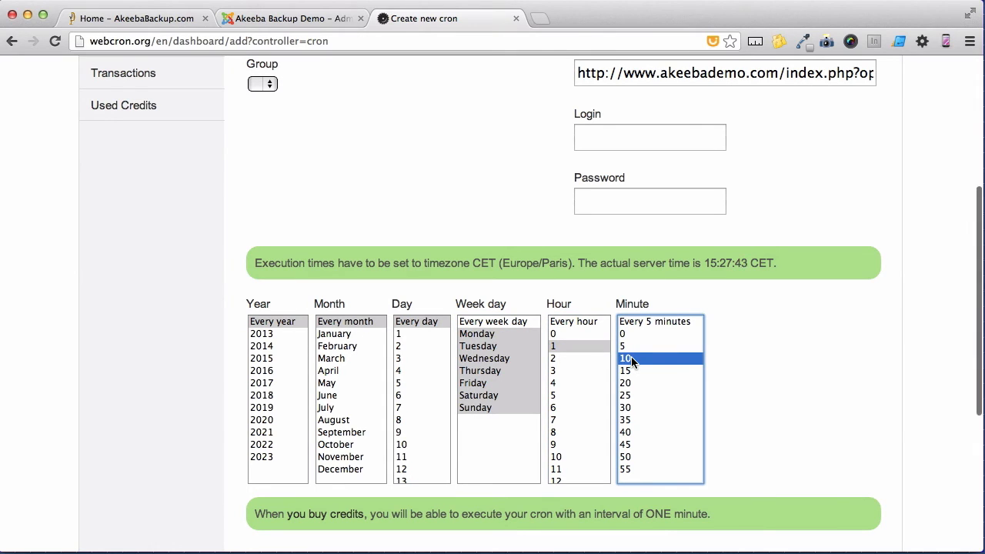
{"action": "scroll", "scroll_direction": "down", "scroll_amount": 3}
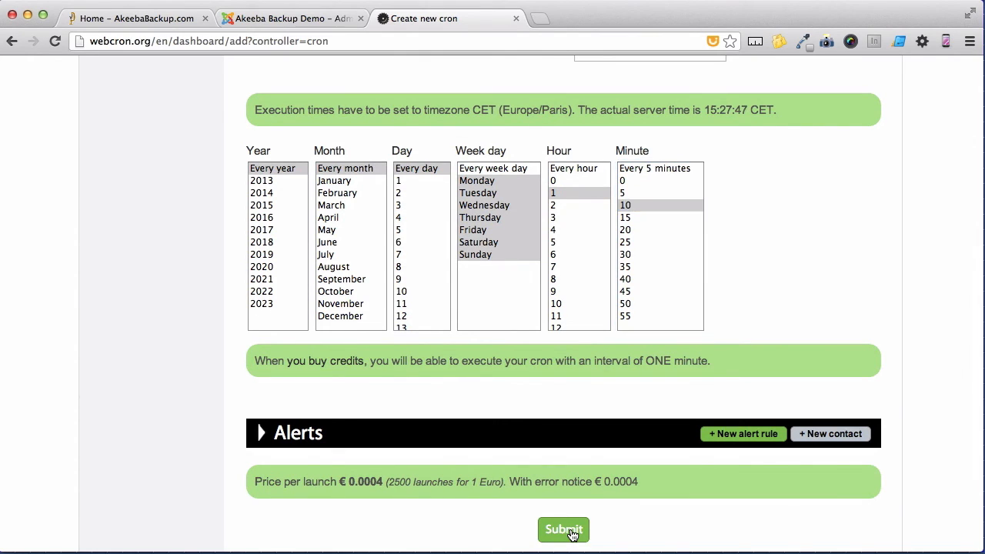
Step: Submit the cron so 'Backup of web site' is listed, then return to the Joomla Akeeba Backup tab
{"action": "left_click", "coordinate": [563, 530]}
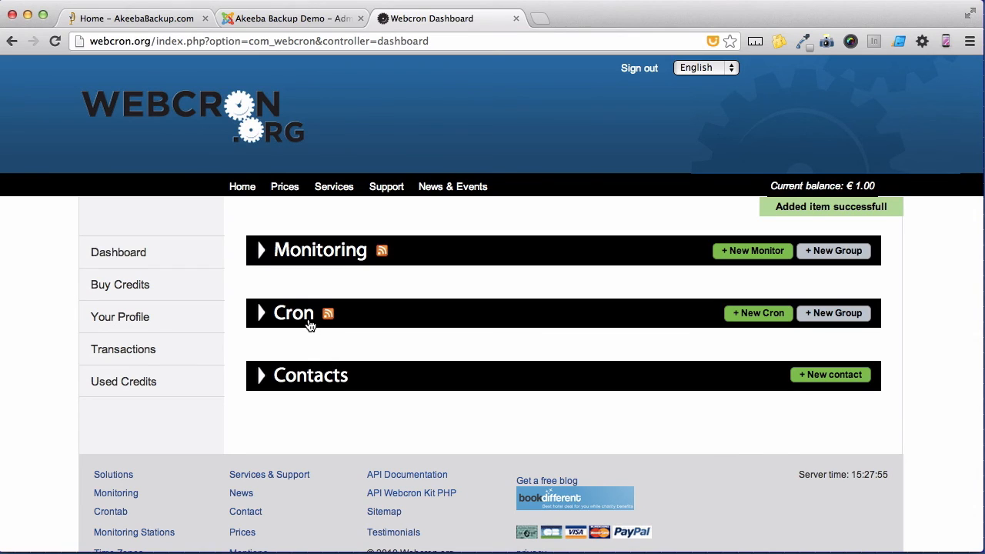
{"action": "left_click", "coordinate": [260, 312]}
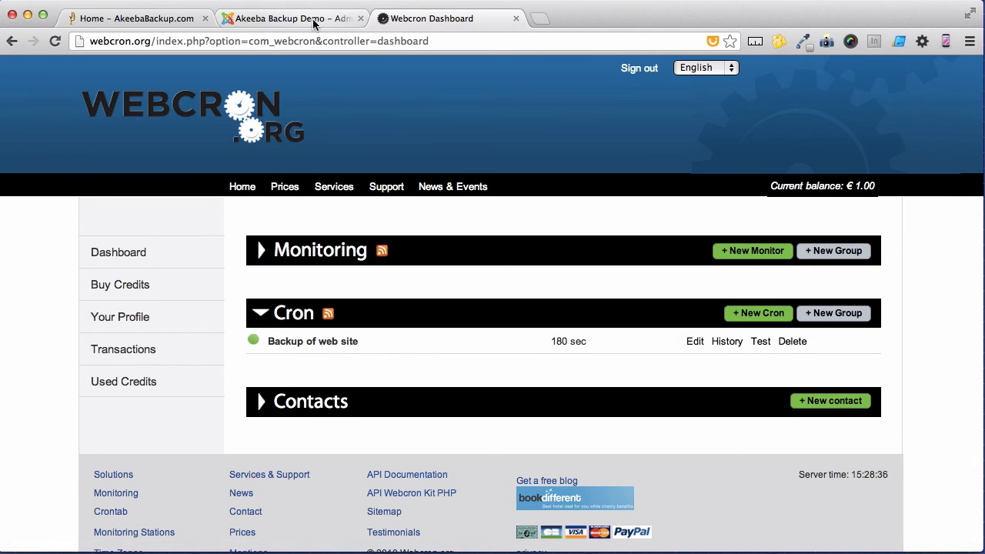
{"action": "left_click", "coordinate": [288, 17]}
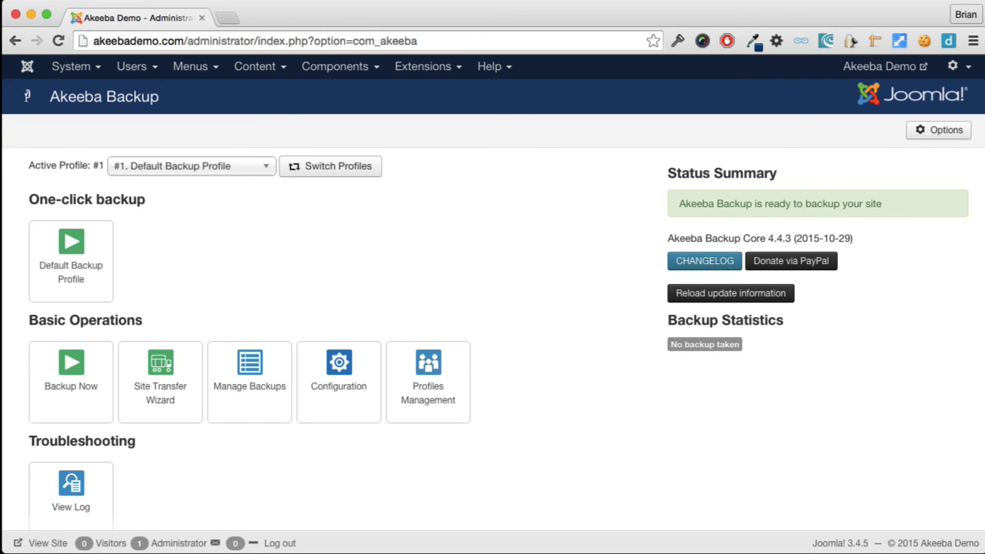